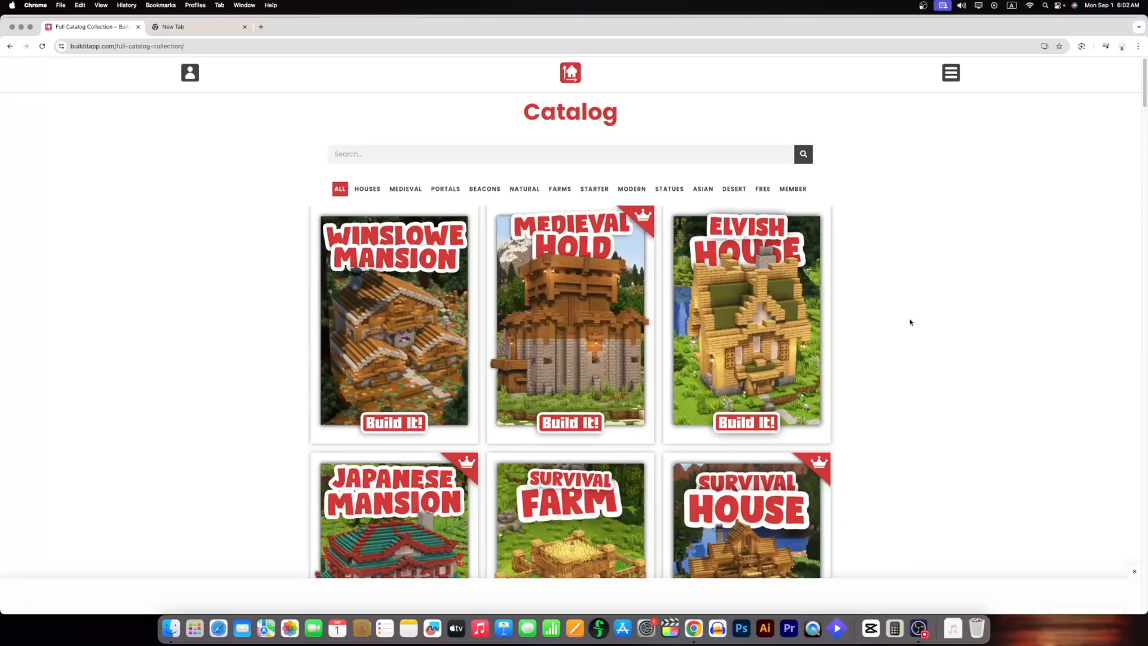
Step: Scroll the catalog page before the Build It tab is closed, leaving a blank new tab
scroll(down, 3)
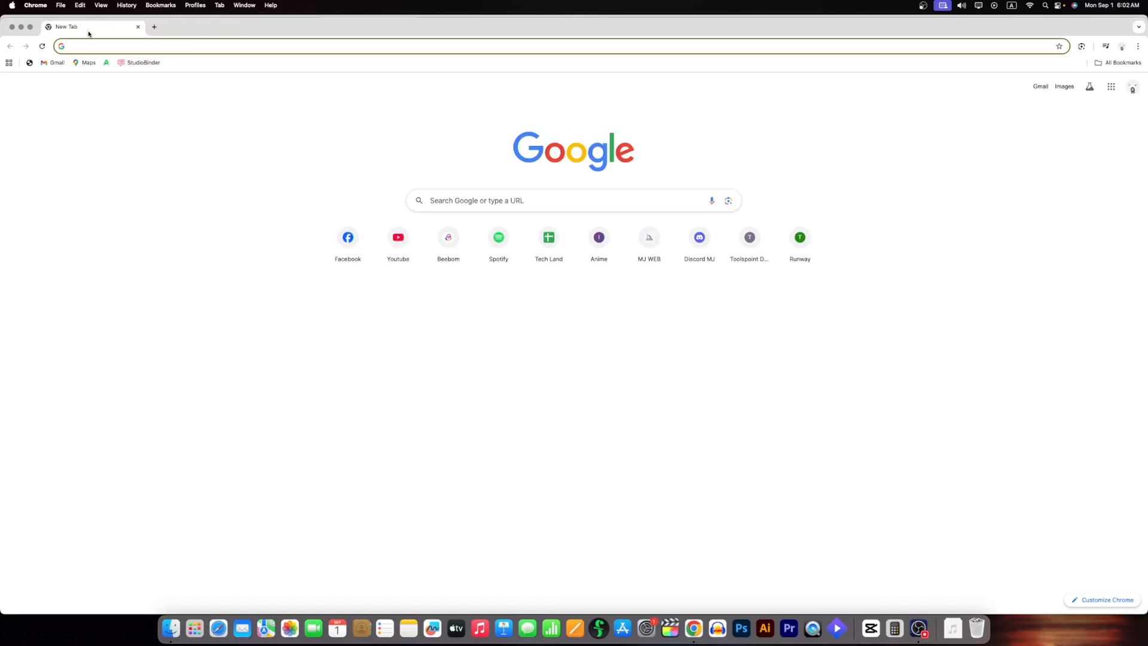
Step: Enter 'builditapp' in the address bar to reopen the Build It full catalog
text(builditapp.com/full-catalog-collection/)
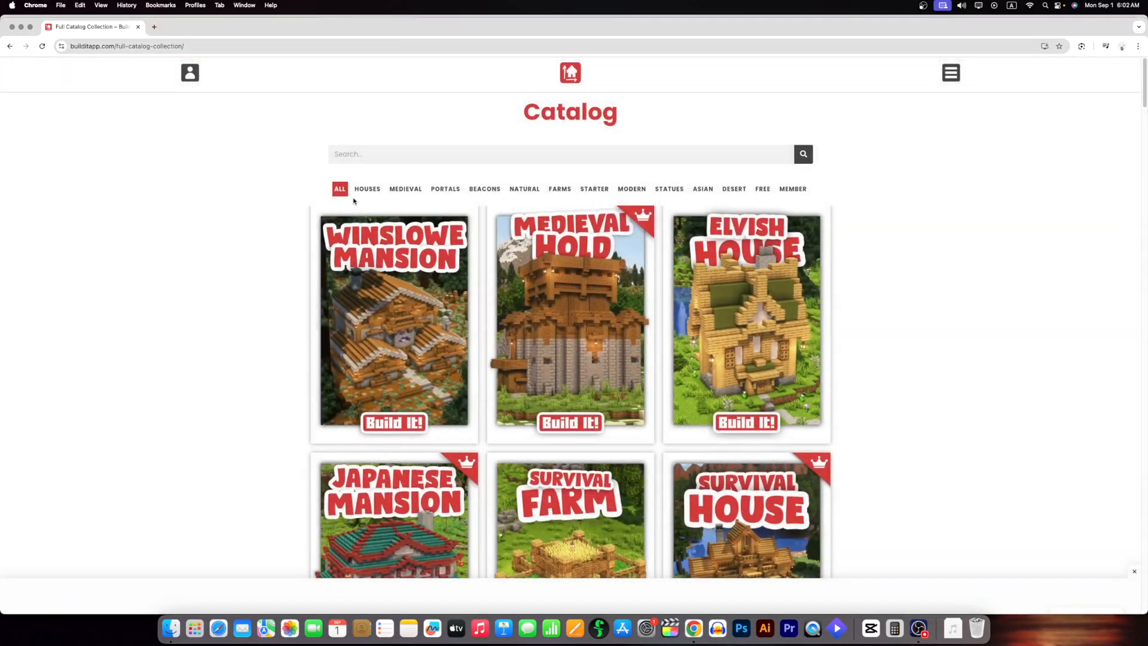
Step: Filter the catalog to Houses and open the Japanese Mansion (Hiroko Japanese House) guide
click(367, 187)
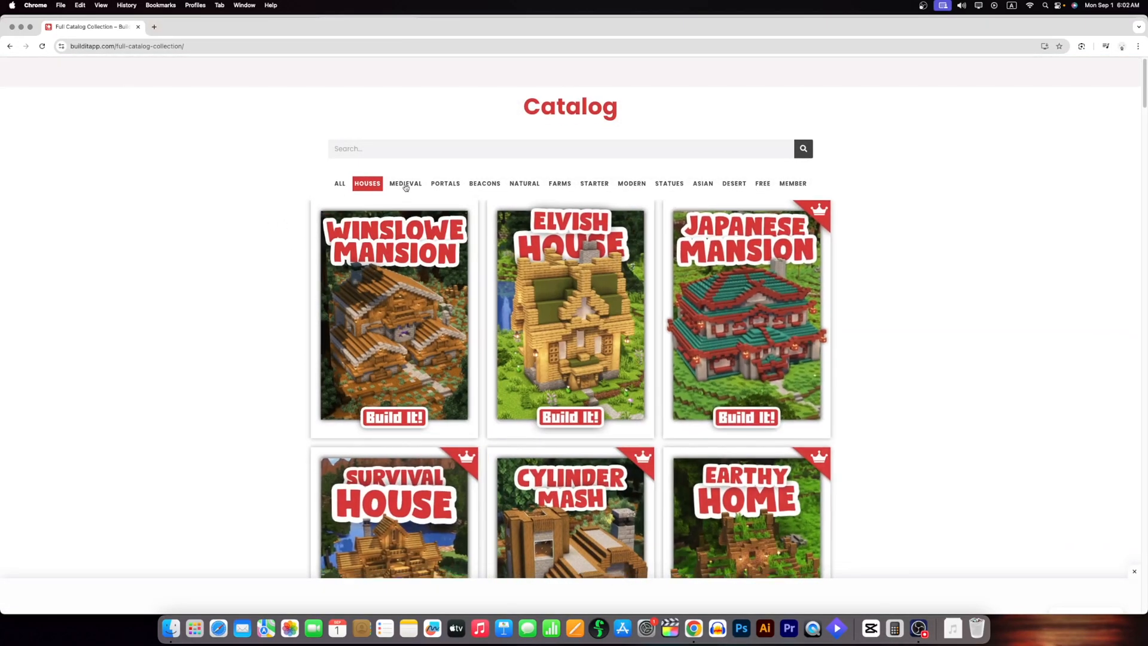
click(445, 184)
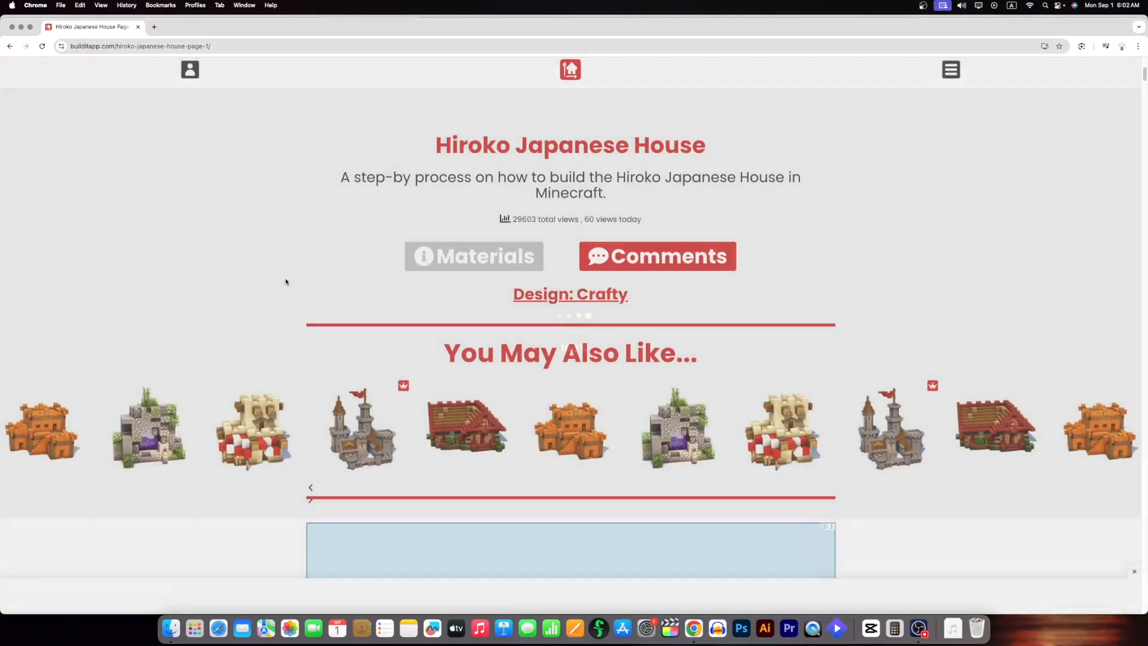
Step: Scroll through the Japanese house build steps to the end of the guide
scroll(down, 3)
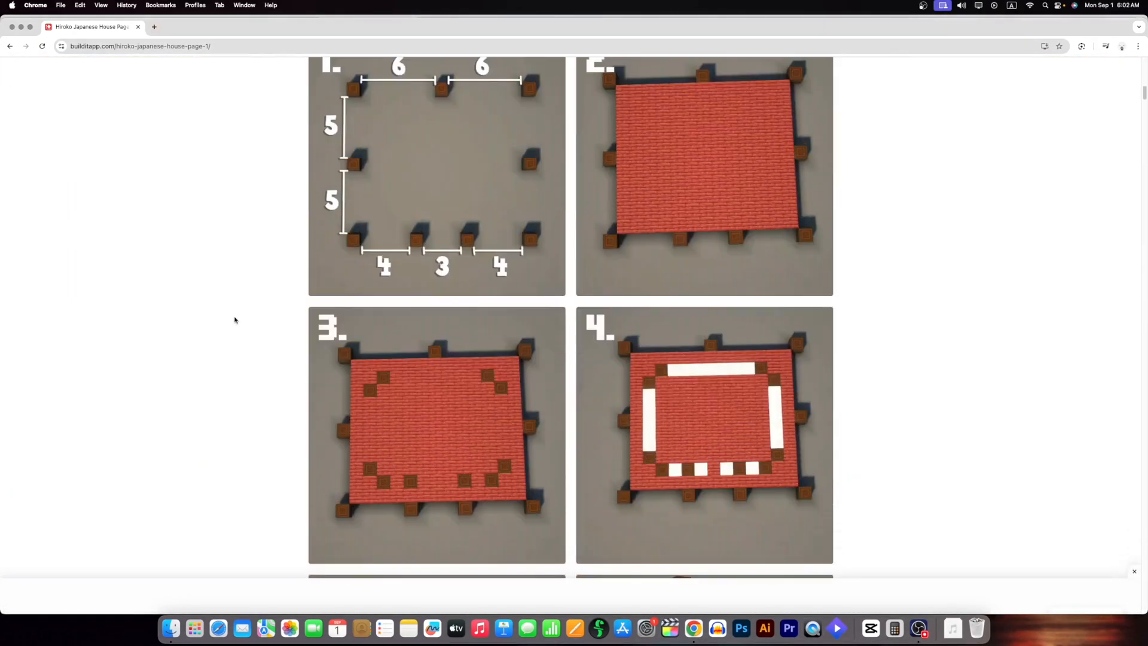
mouse_move(239, 307)
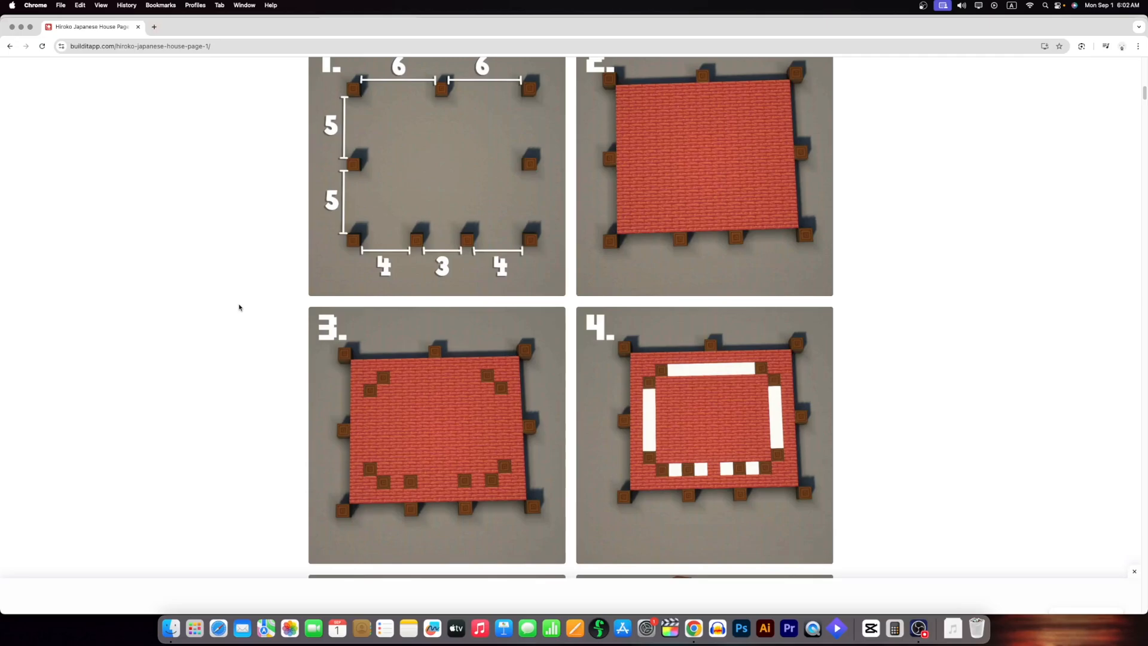
scroll(down, 3)
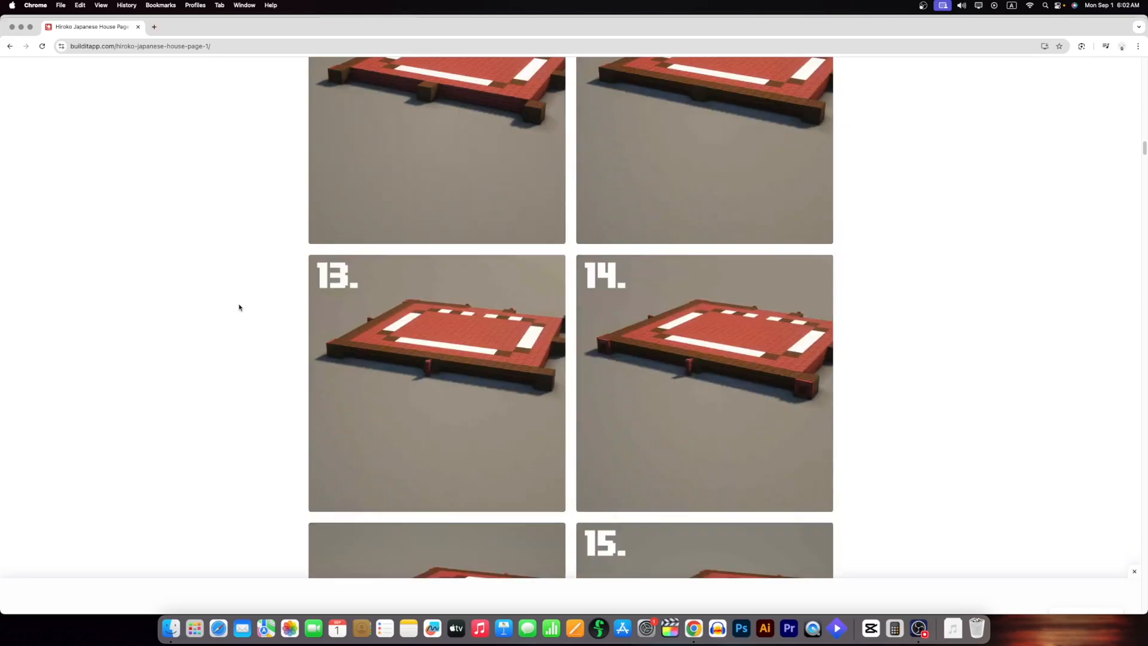
scroll(down, 3)
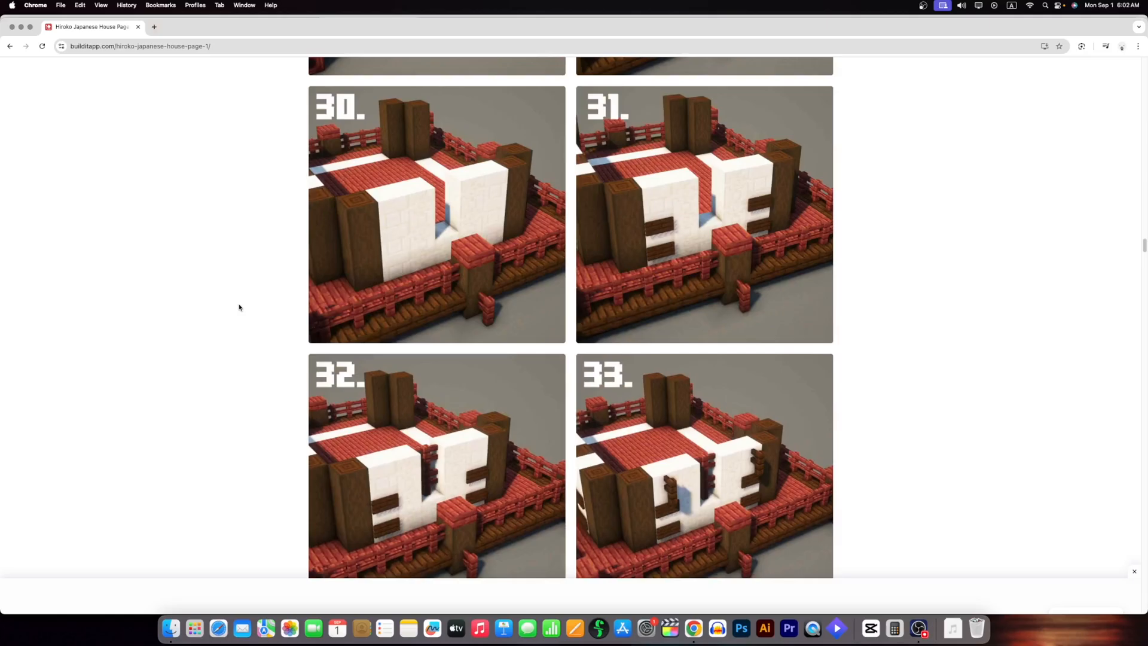
scroll(down, 3)
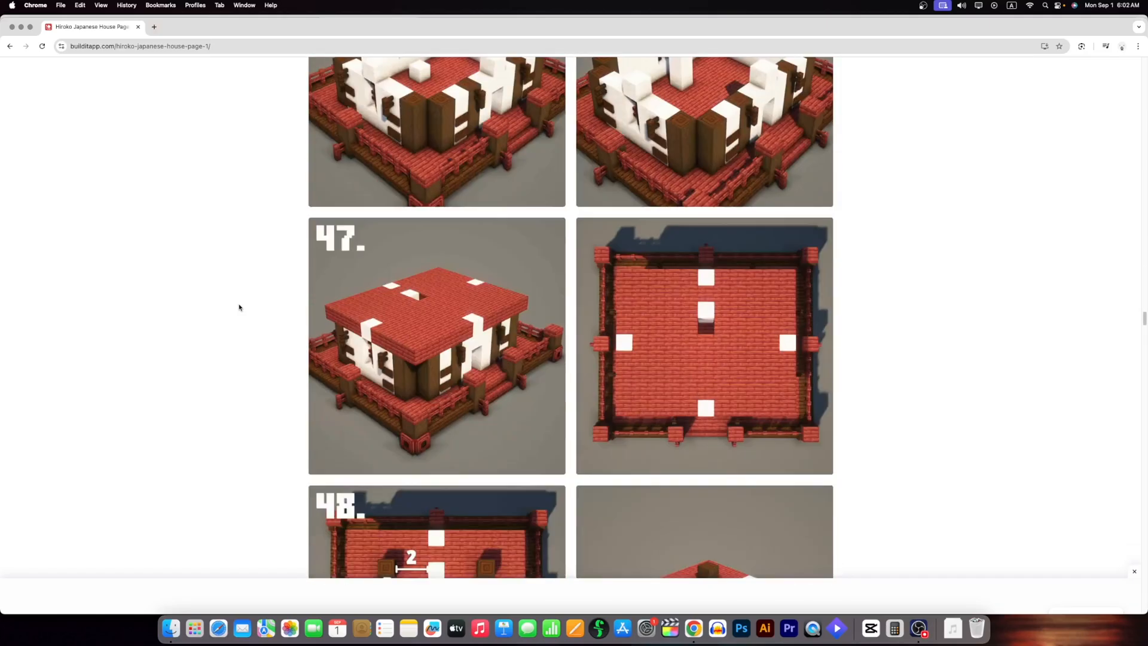
scroll(down, 3)
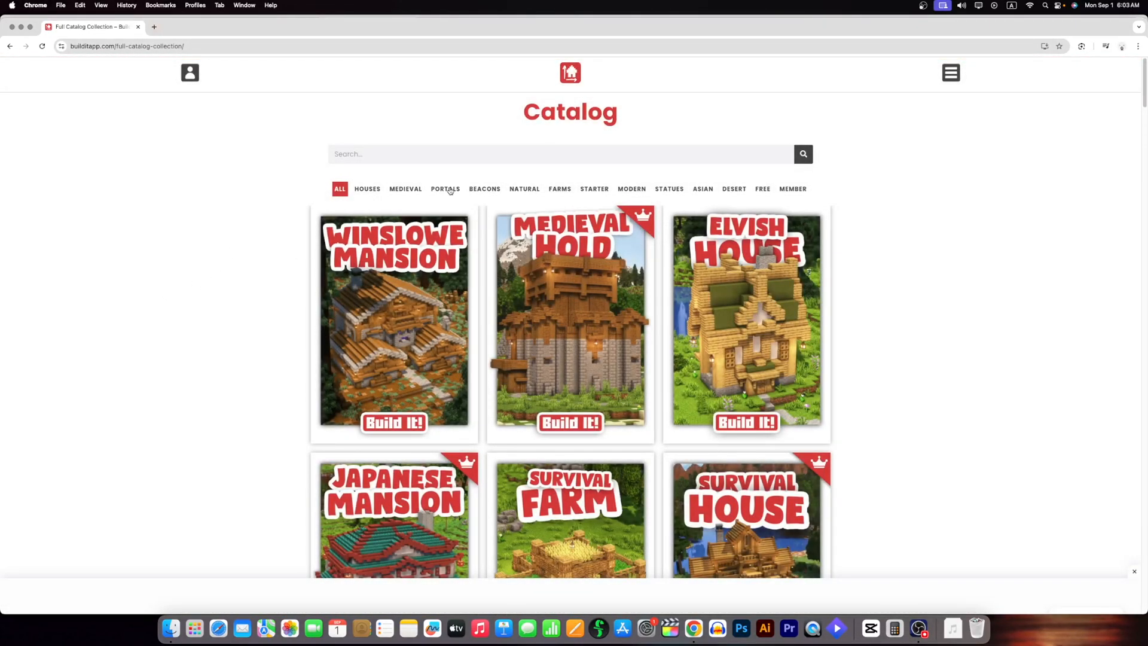
Step: Filter the catalog to Portals and open the Mangrovian Portal build guide
click(445, 189)
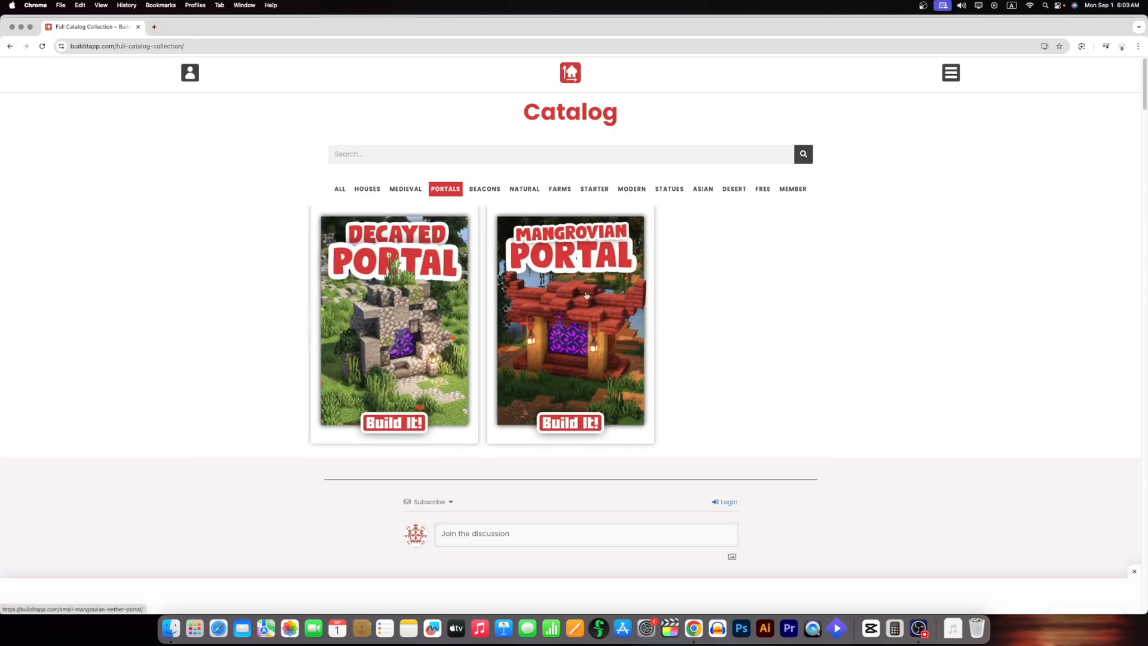
click(570, 321)
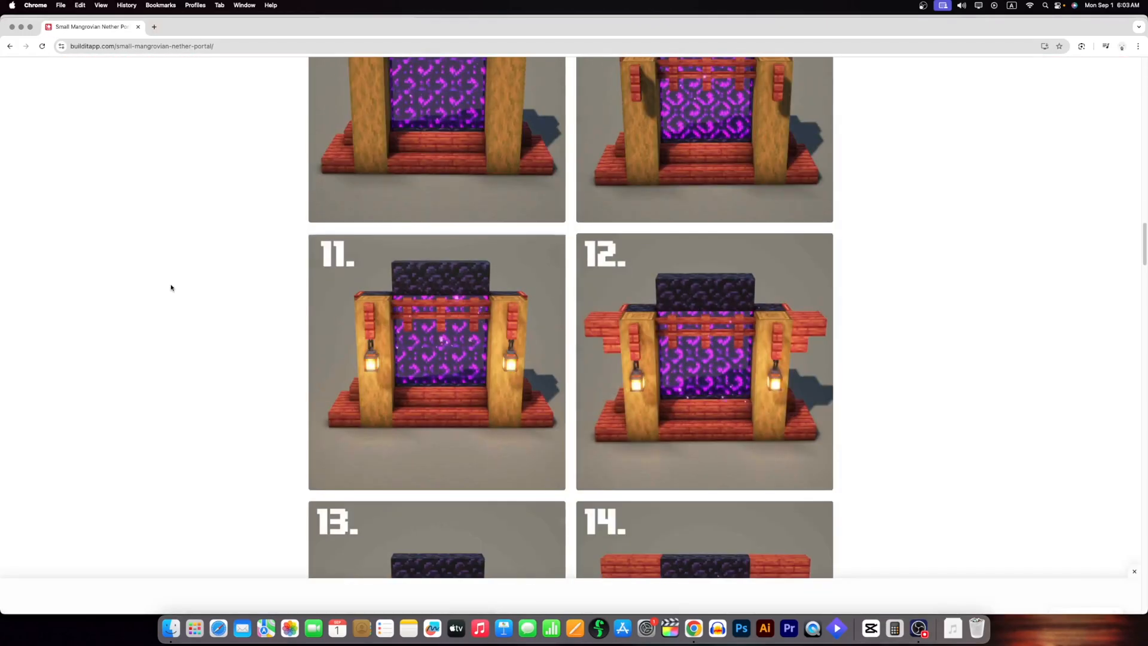
Step: Page through the Mangrovian portal steps to the finished renders, then go to the Build It home page
scroll(down, 3)
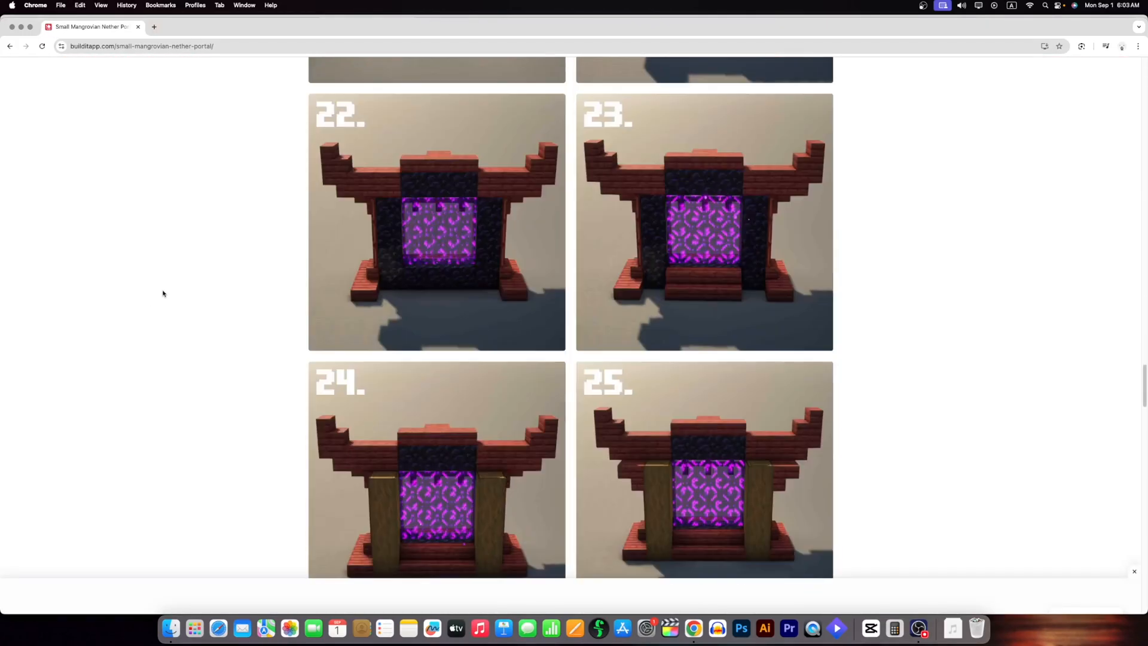
scroll(down, 3)
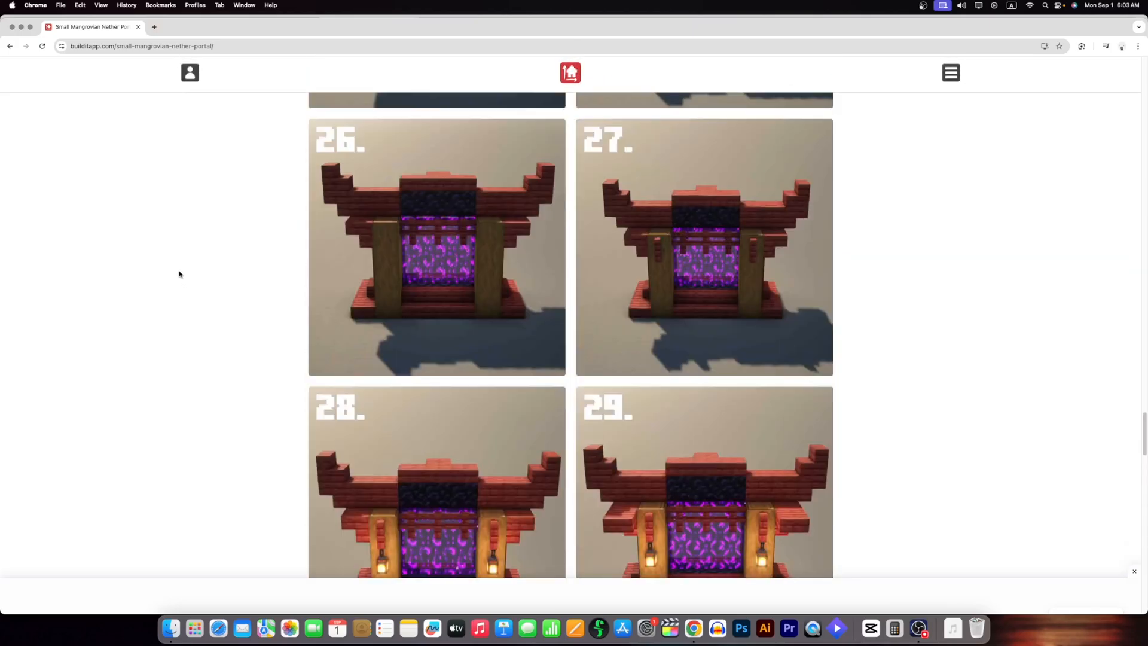
scroll(up, 3)
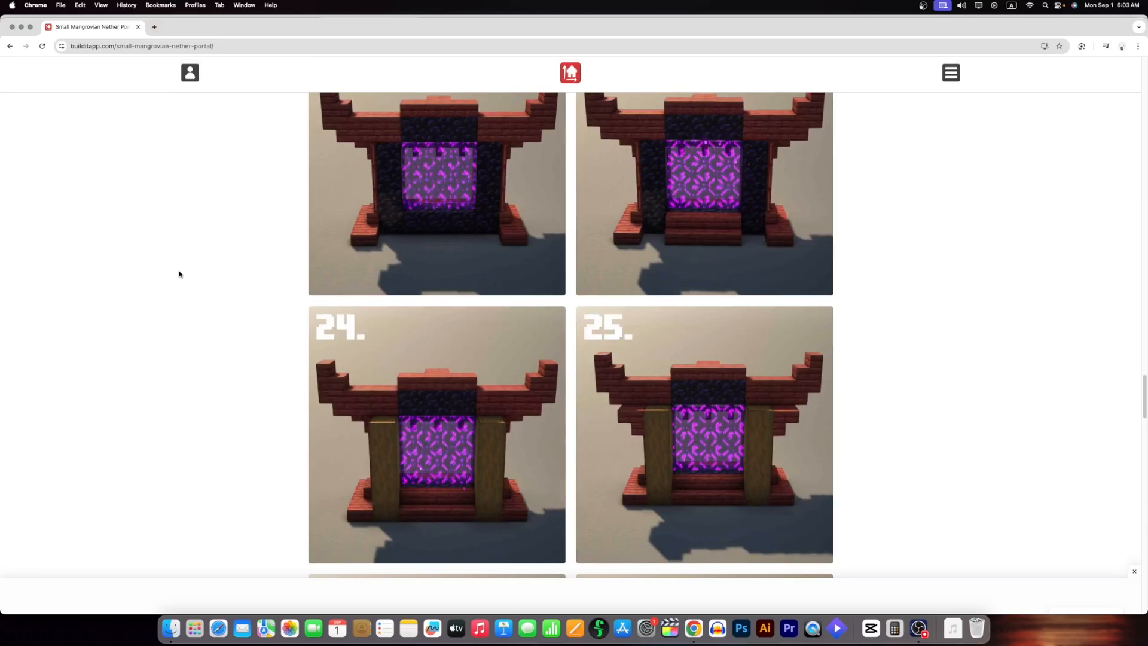
scroll(down, 3)
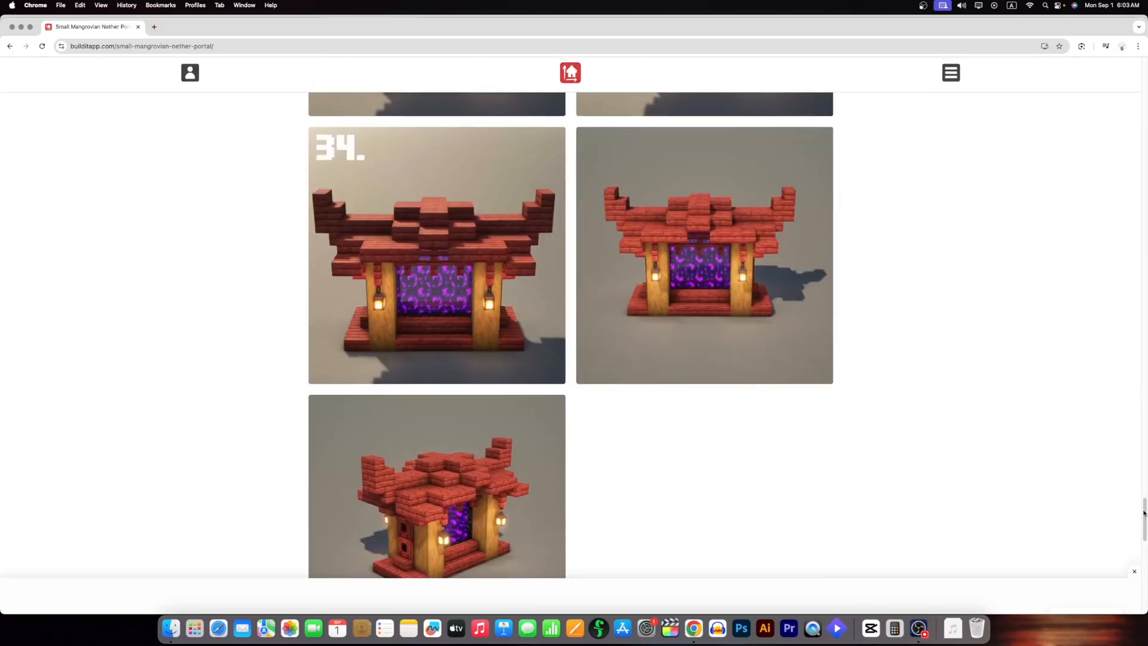
click(569, 73)
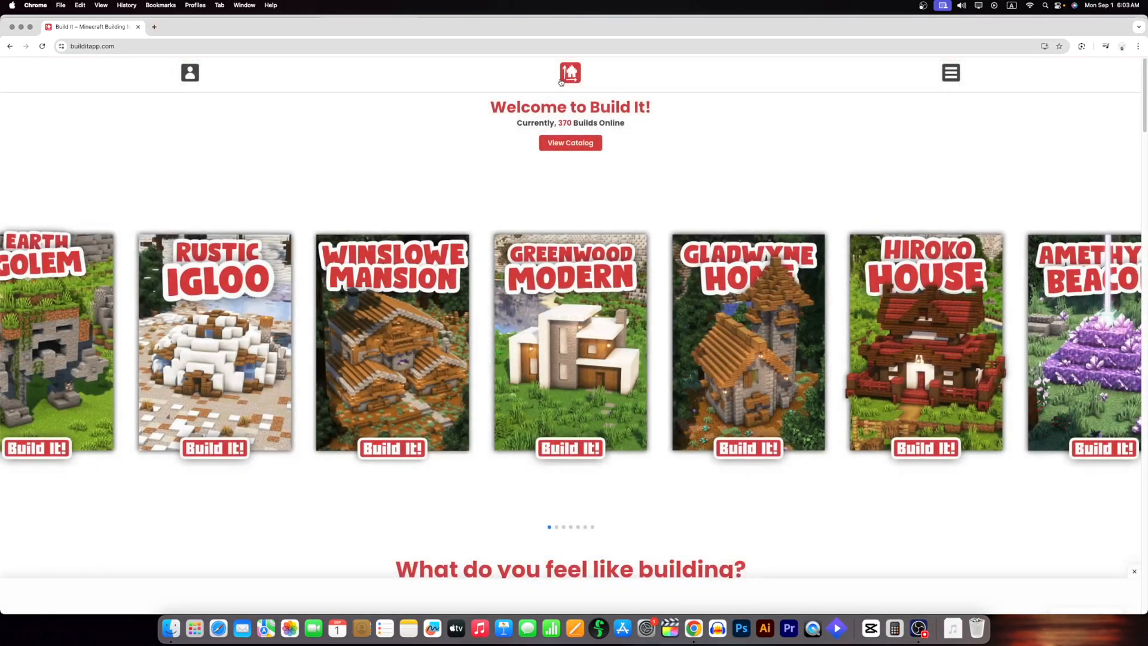